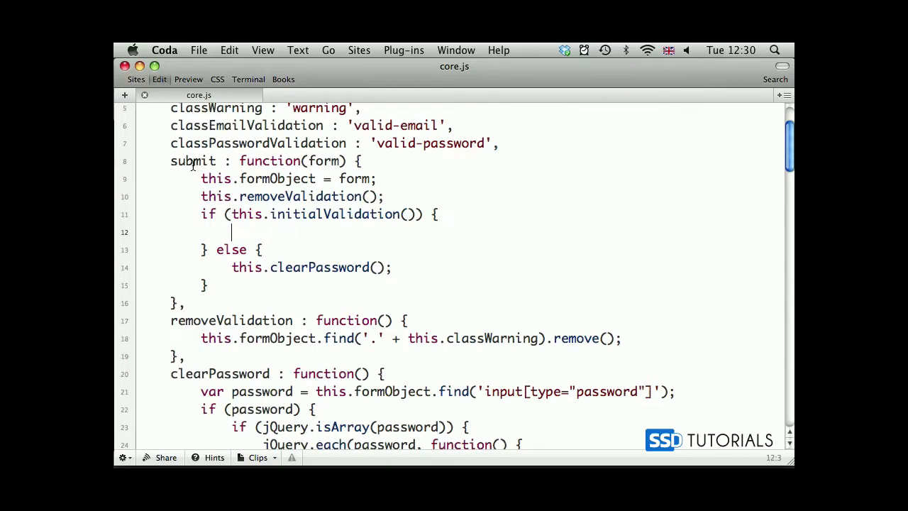
{"action": "mouse_move", "coordinate": [347, 222]}
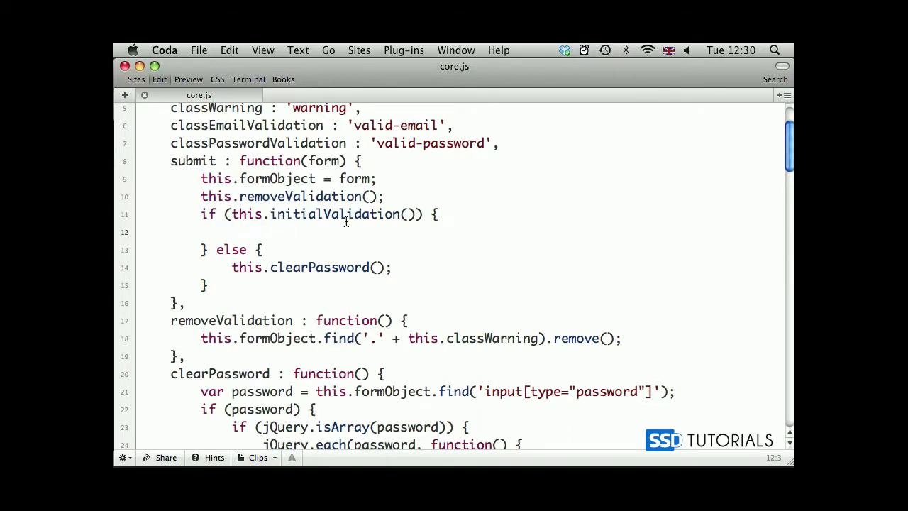
{"action": "mouse_move", "coordinate": [313, 238]}
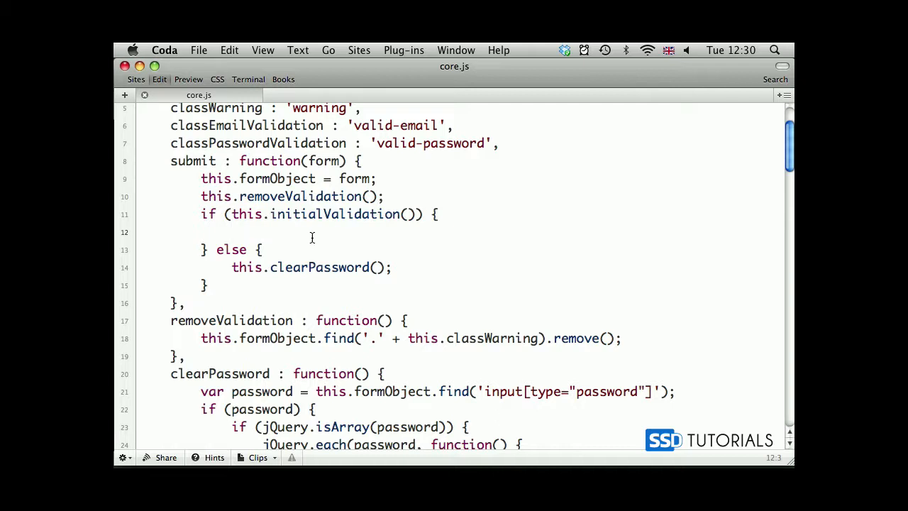
Write this.fieldsArray = this.formObject.serializeArray(); inside the validation branch.
{"action": "type", "text": "t"}
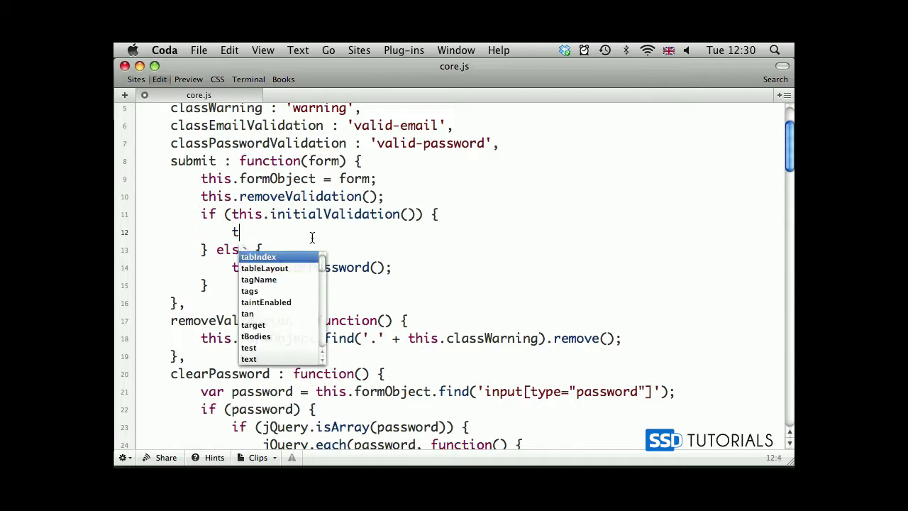
{"action": "type", "text": "his.field"}
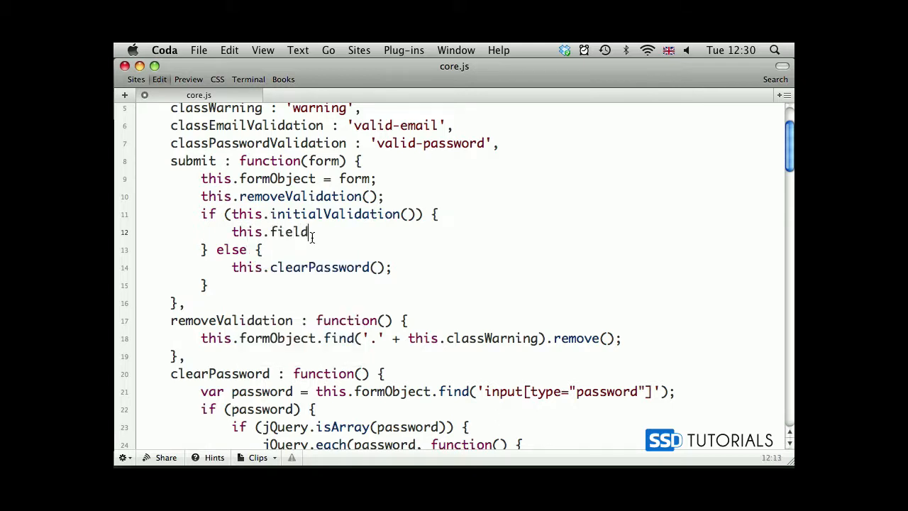
{"action": "type", "text": "sArray ="}
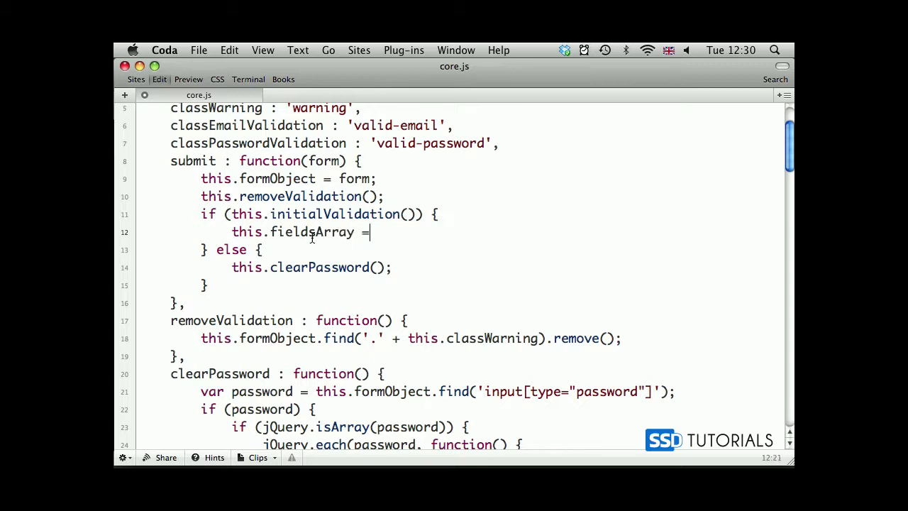
{"action": "type", "text": "this.formObject.se"}
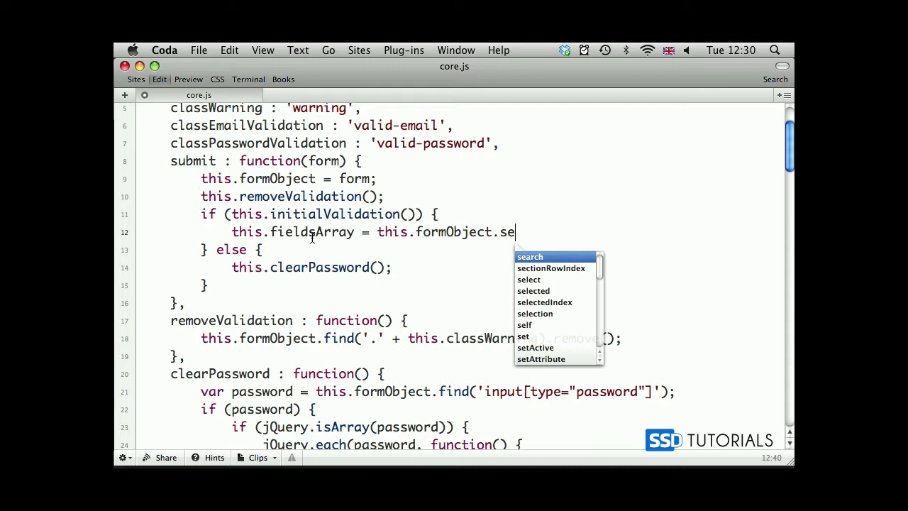
{"action": "type", "text": "rial"}
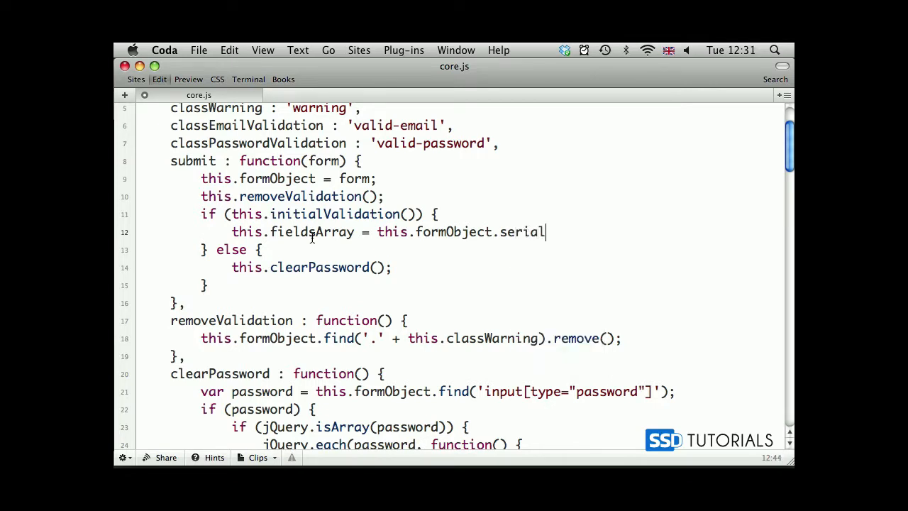
{"action": "type", "text": "izeArray();"}
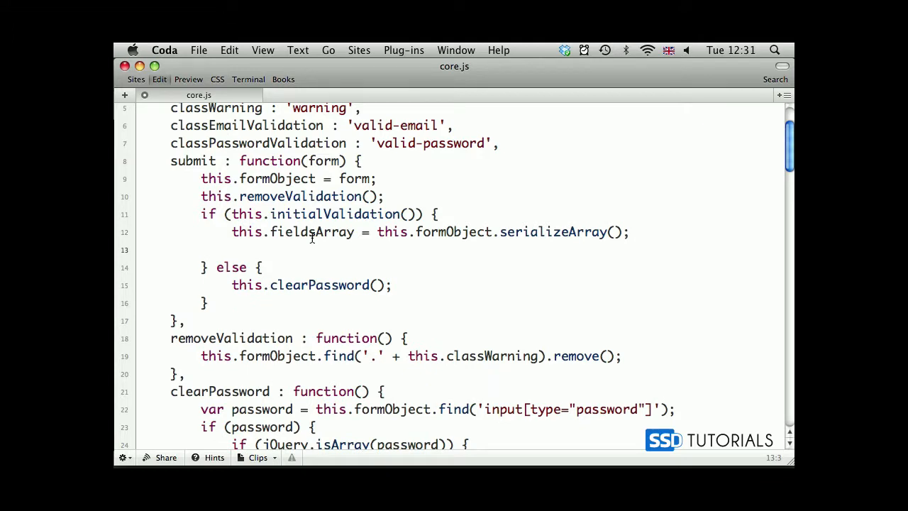
Start jQuery.post('/mod/validate.php', this.fieldsArray, ...) below the serializeArray line.
{"action": "type", "text": "j"}
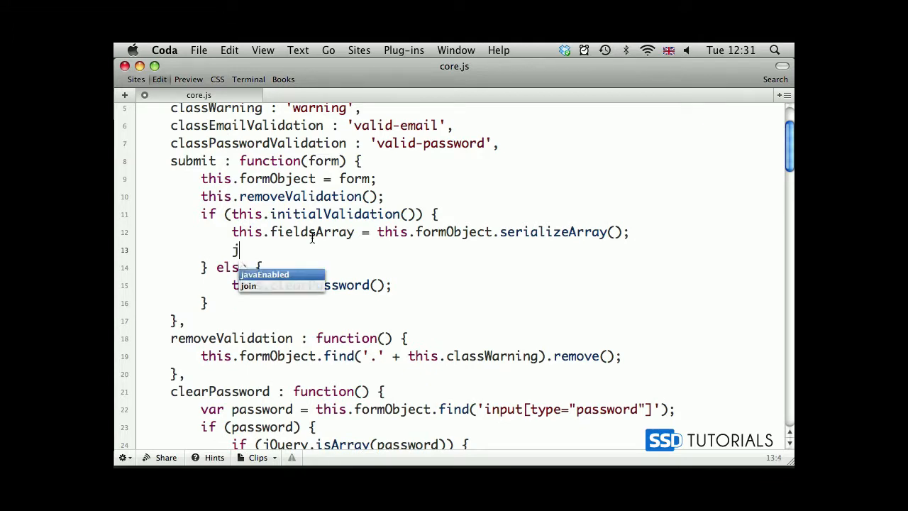
{"action": "type", "text": "Query"}
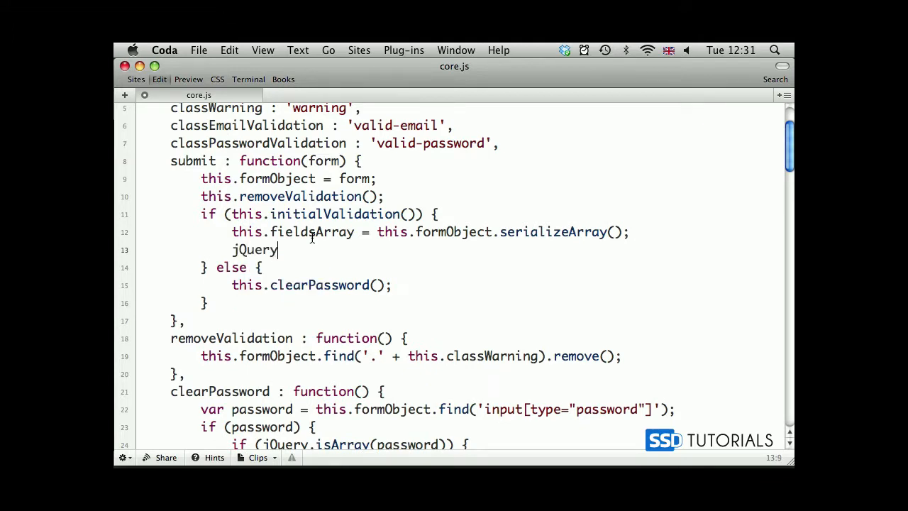
{"action": "type", "text": ".post()"}
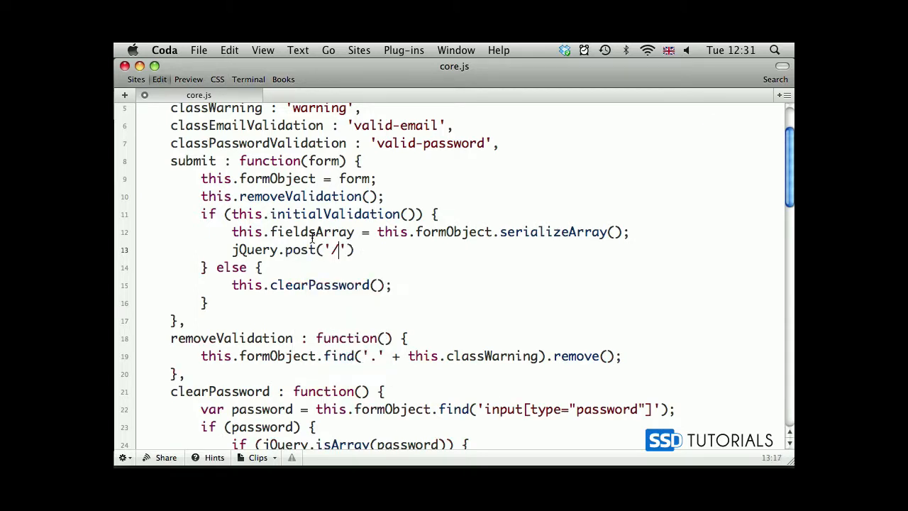
{"action": "type", "text": "mod/val"}
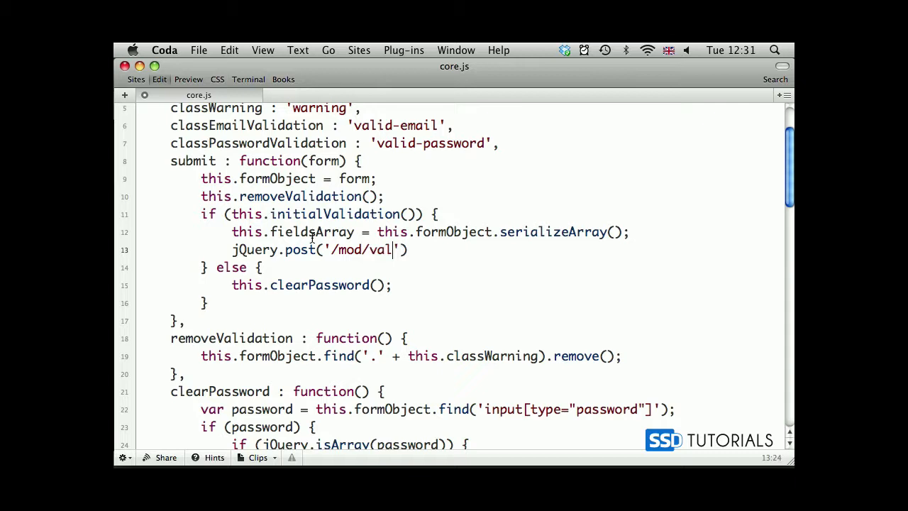
{"action": "type", "text": "idate.php"}
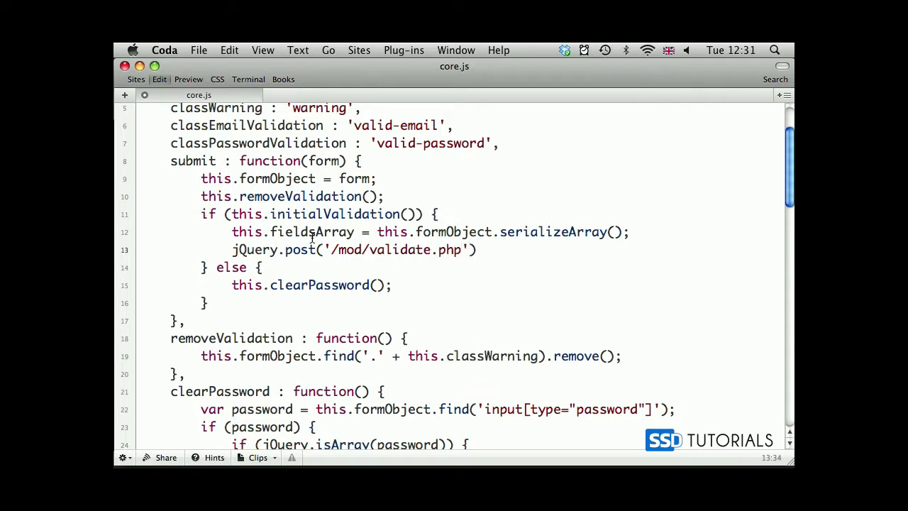
{"action": "type", "text": ","}
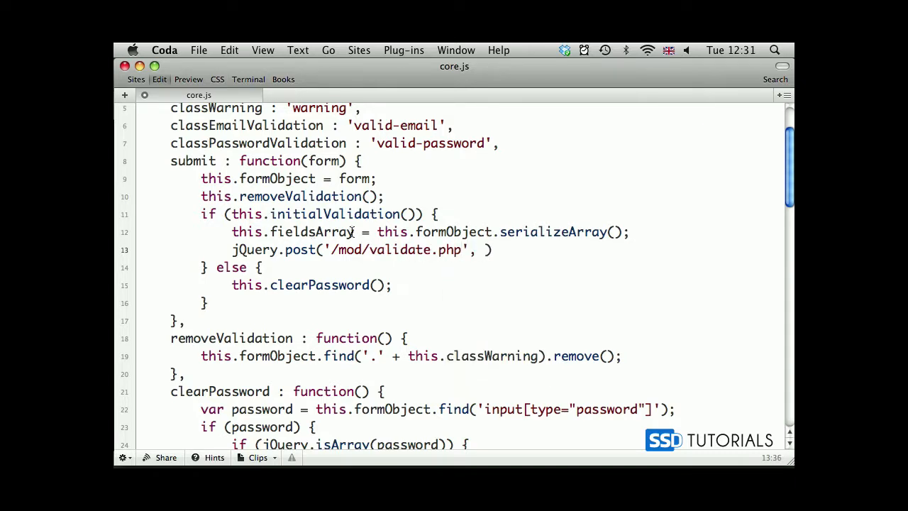
{"action": "type", "text": "this.fieldsArray,"}
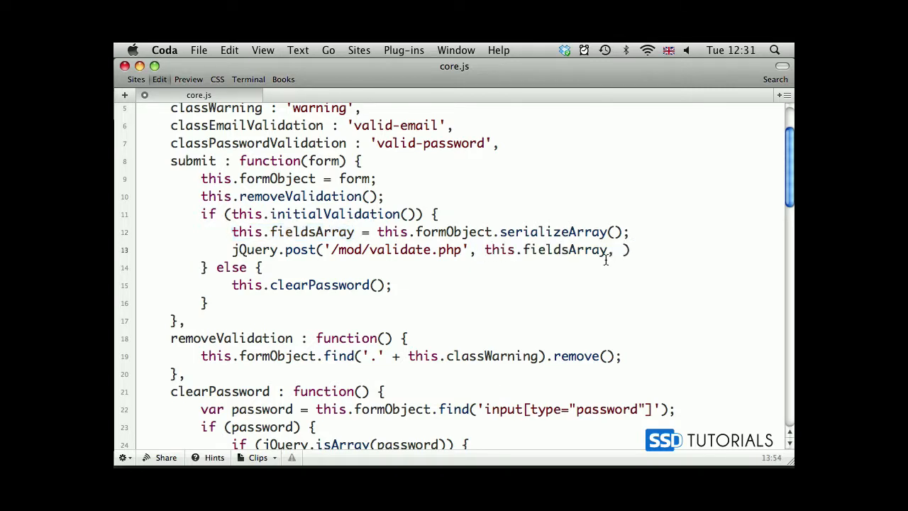
Add the empty function(data) {} callback and the 'json' response type argument.
{"action": "type", "text": "function(data"}
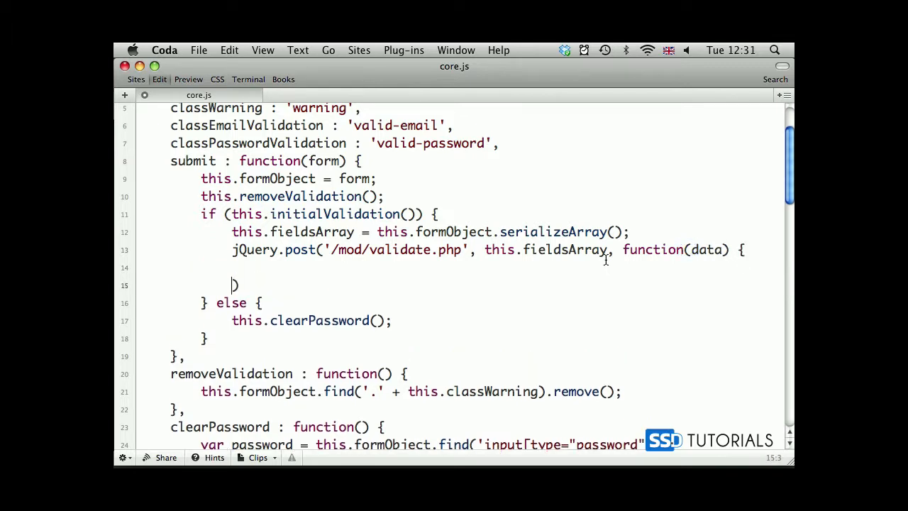
{"action": "type", "text": "}, )"}
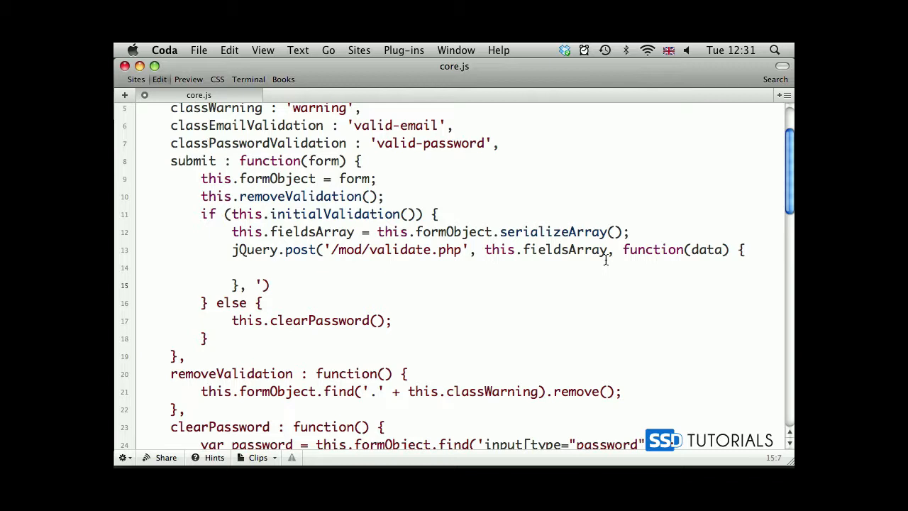
{"action": "type", "text": "json'"}
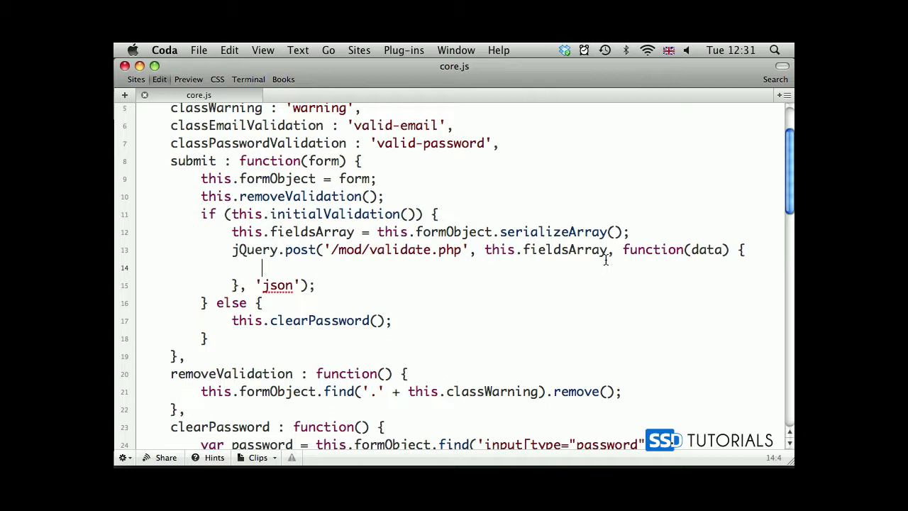
Inside the callback, check !data.error and call objValidation.formObject.fadeOut(300, function() {...}).
{"action": "type", "text": "if (!em"}
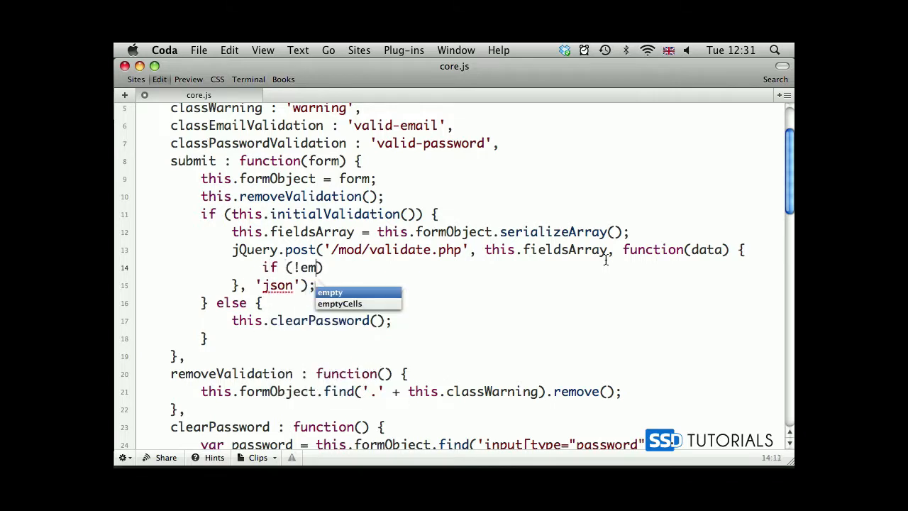
{"action": "type", "text": "data.error"}
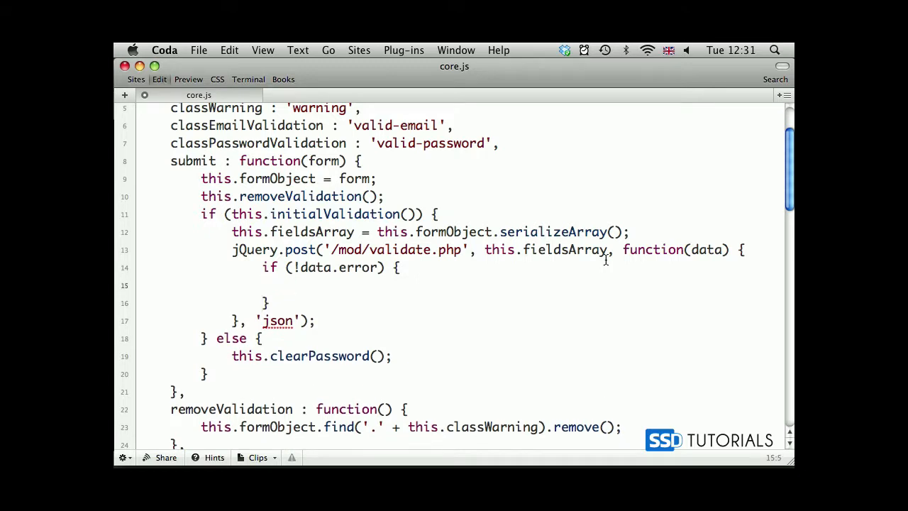
{"action": "type", "text": "objVal"}
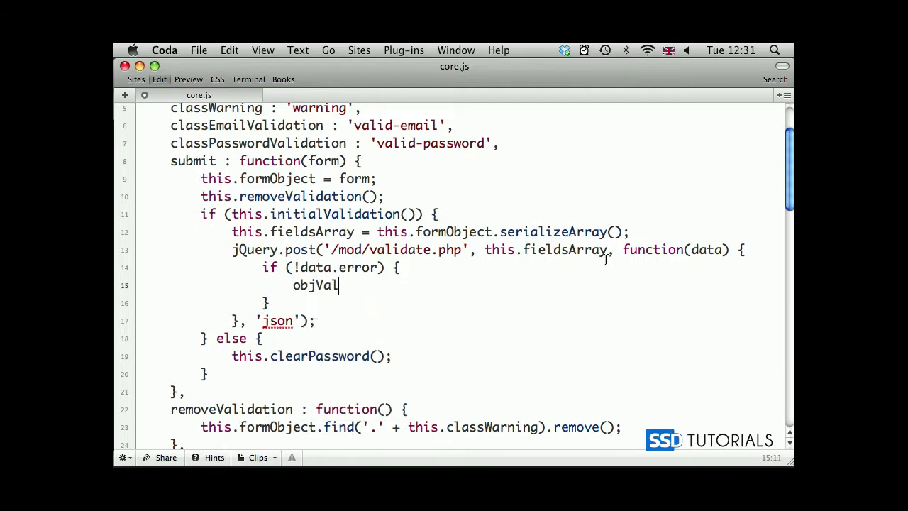
{"action": "type", "text": "idation.form"}
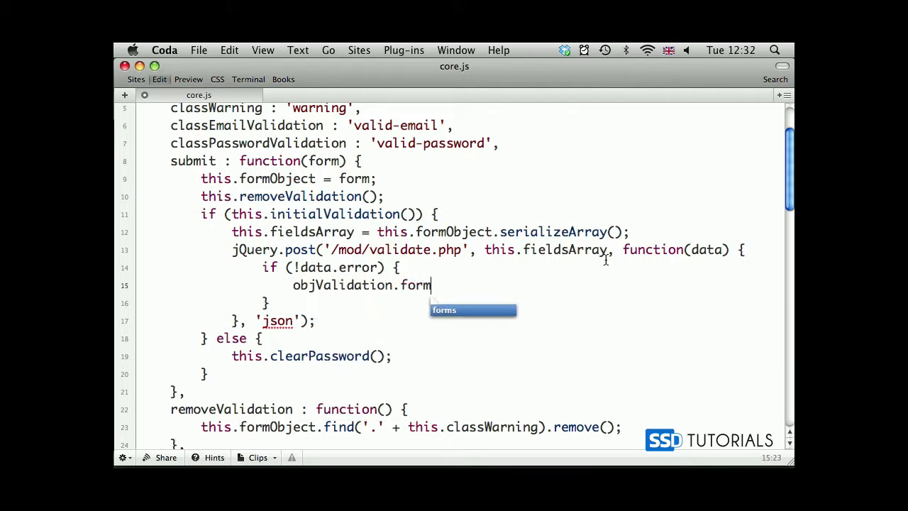
{"action": "type", "text": "Object."}
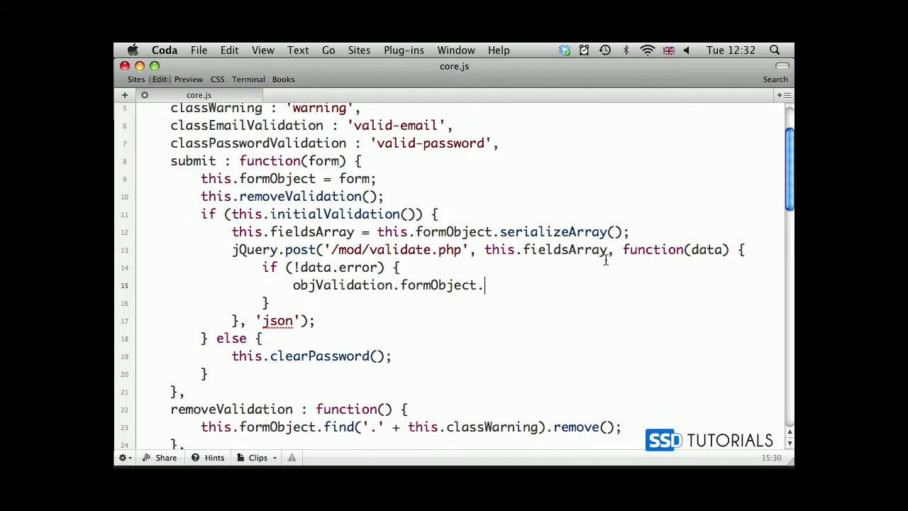
{"action": "type", "text": "fadeOut()"}
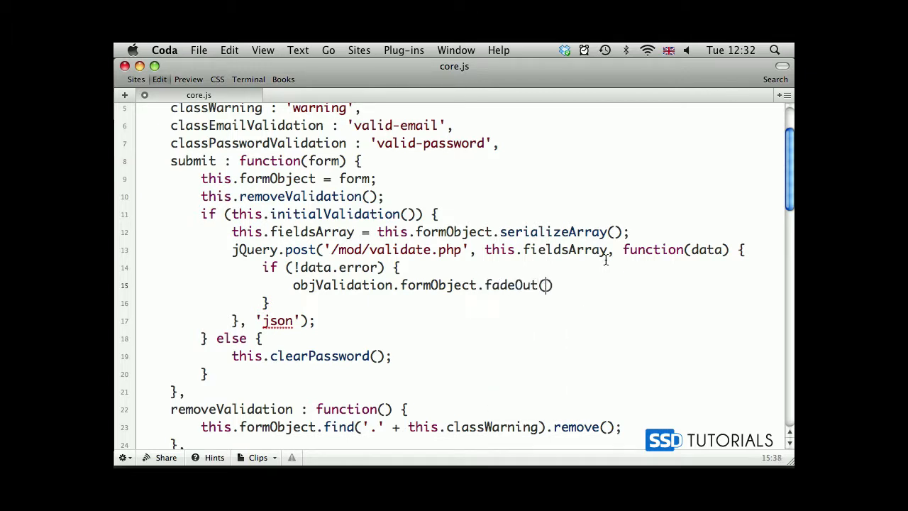
{"action": "type", "text": "300,"}
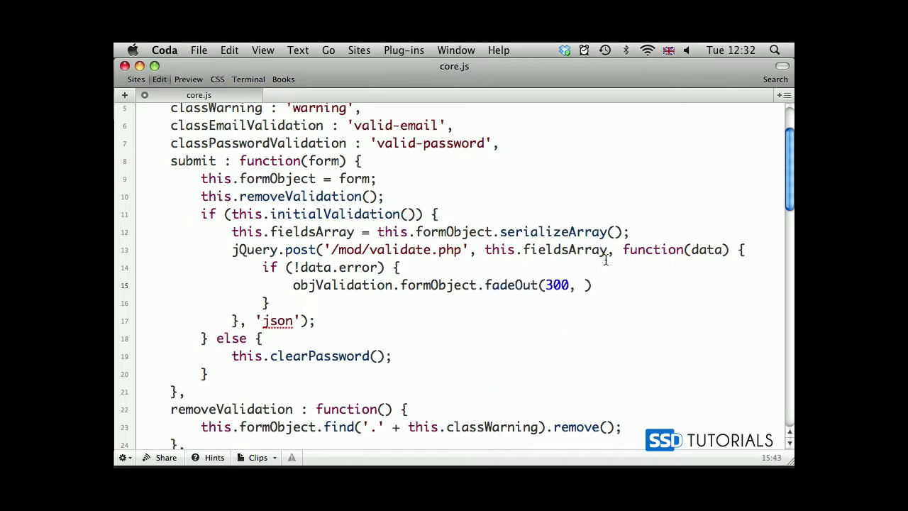
{"action": "type", "text": "function("}
{"action": "type", "text": "});"}
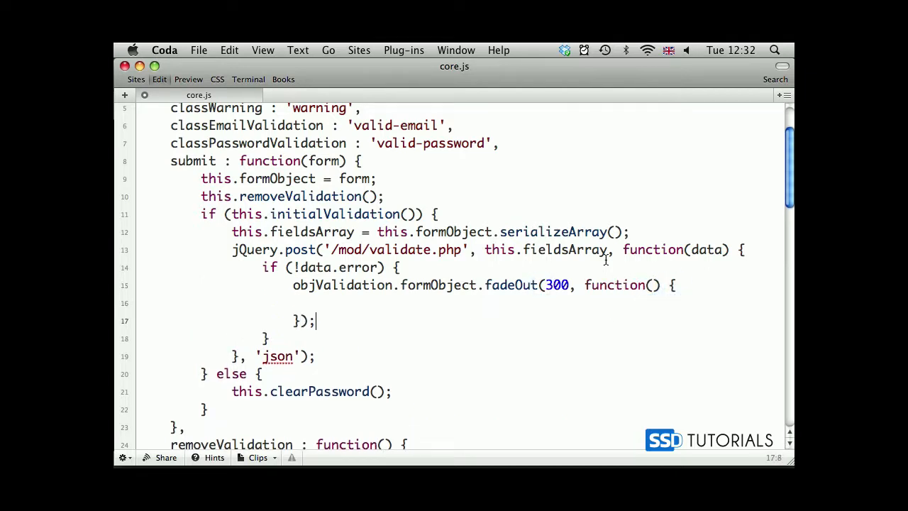
In the fadeOut callback, write $(this).replaceWith(data.message);.
{"action": "type", "text": "$(this)"}
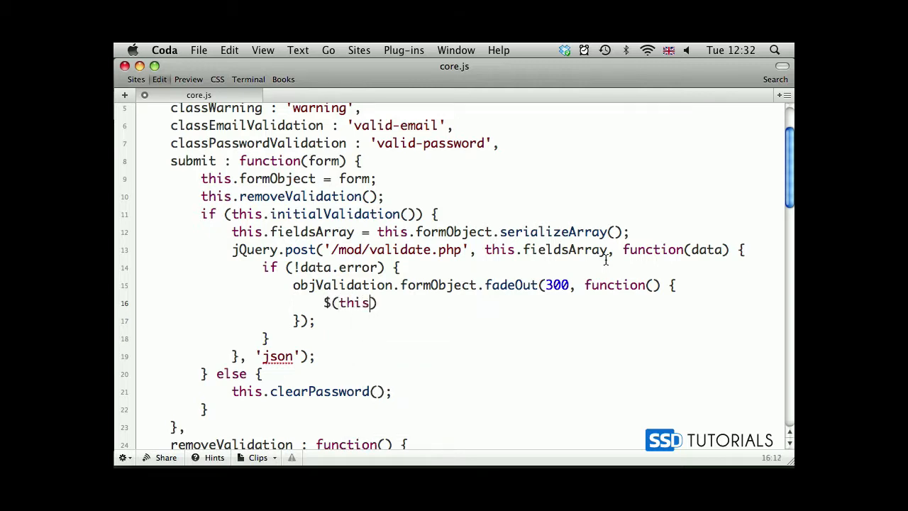
{"action": "type", "text": ".replac"}
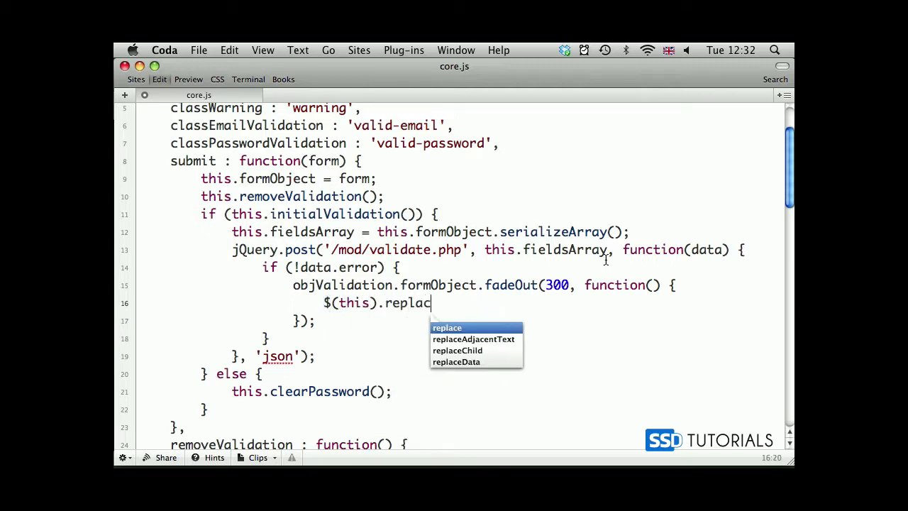
{"action": "type", "text": "eWith"}
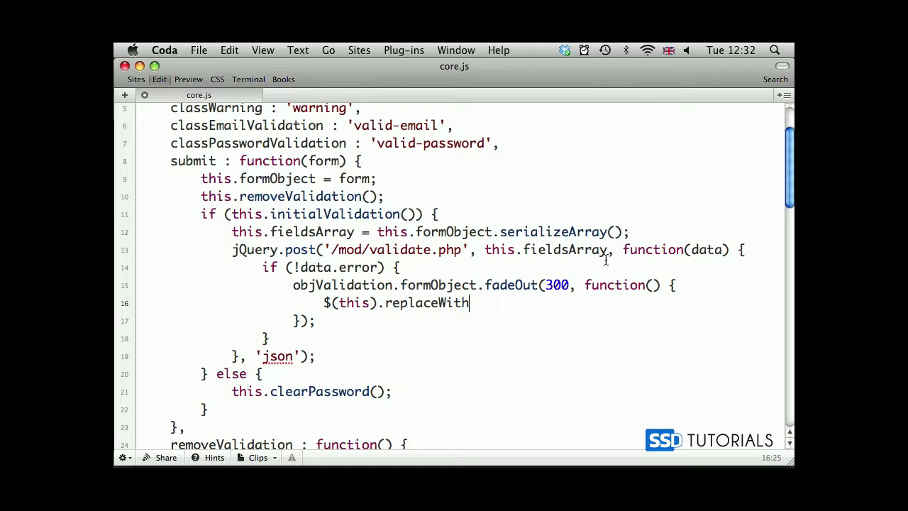
{"action": "type", "text": "()"}
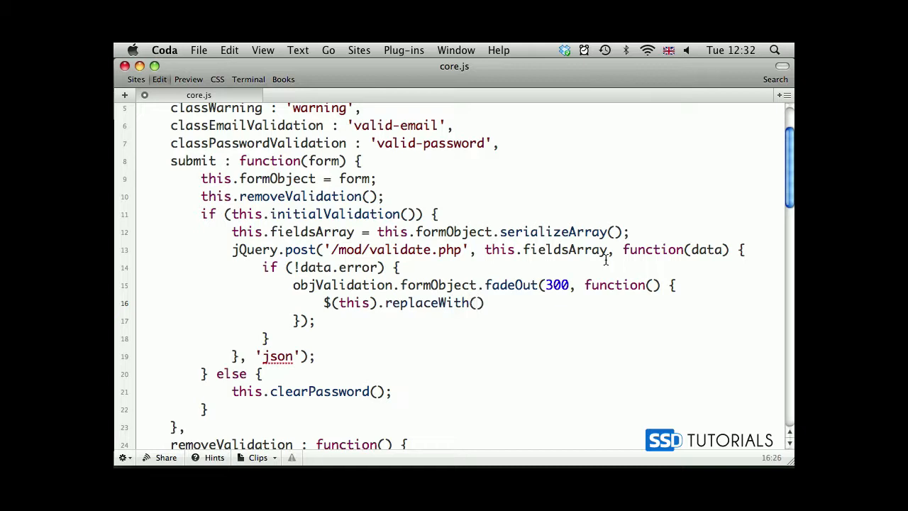
{"action": "type", "text": "data.message"}
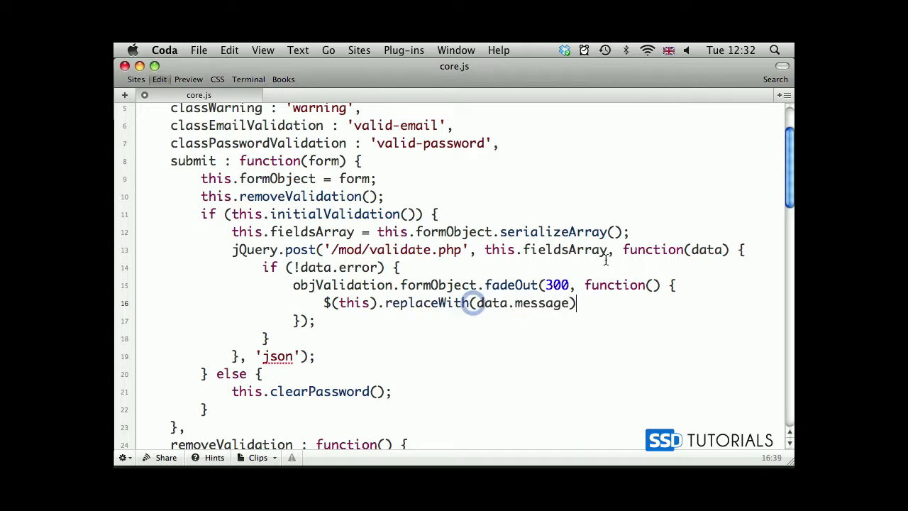
{"action": "type", "text": ";"}
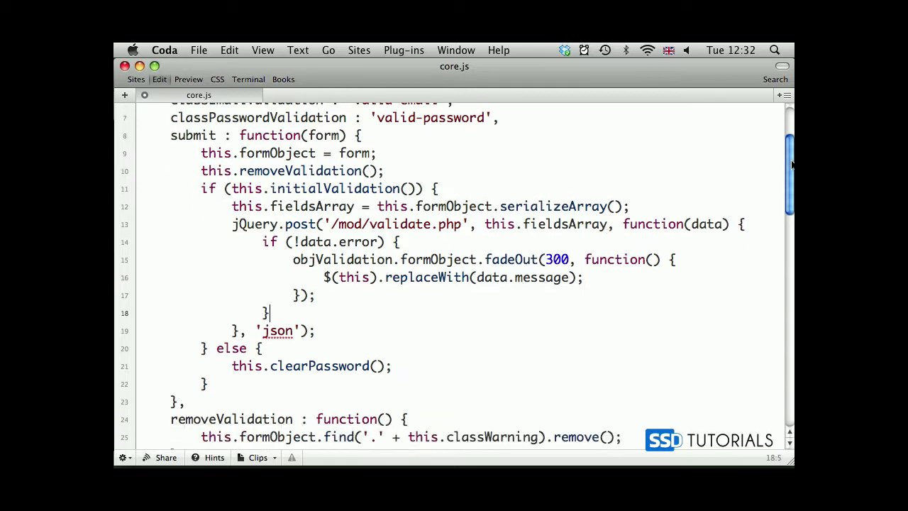
{"action": "scroll", "scroll_direction": "down", "scroll_amount": 3}
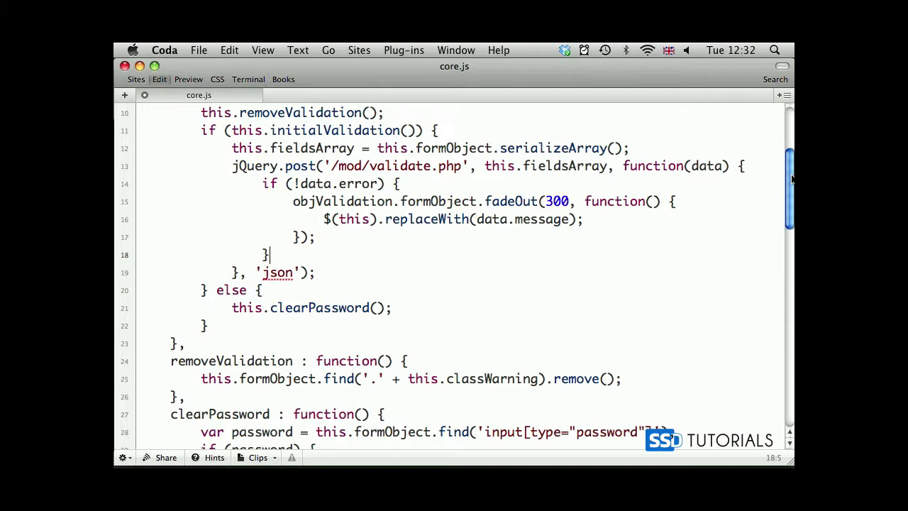
Add an else branch calling objValidation.clearPassword() and objValidation.validationDisplay(data.validation).
{"action": "type", "text": "else {"}
{"action": "type", "text": "ob"}
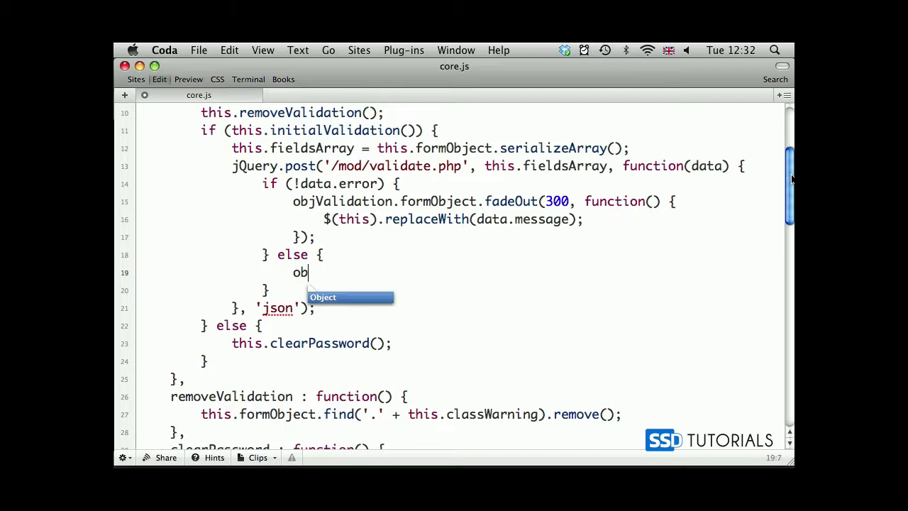
{"action": "type", "text": "jValidation.clearPassword();"}
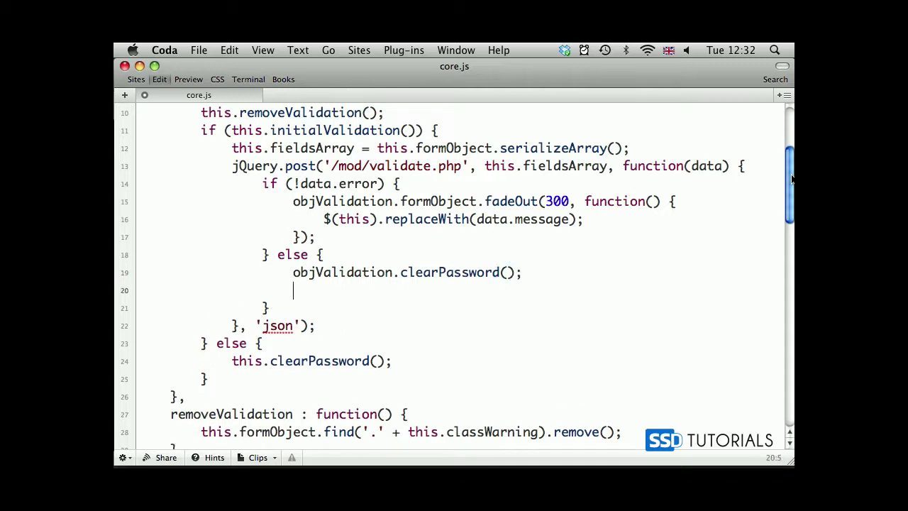
{"action": "type", "text": "objValidation.val"}
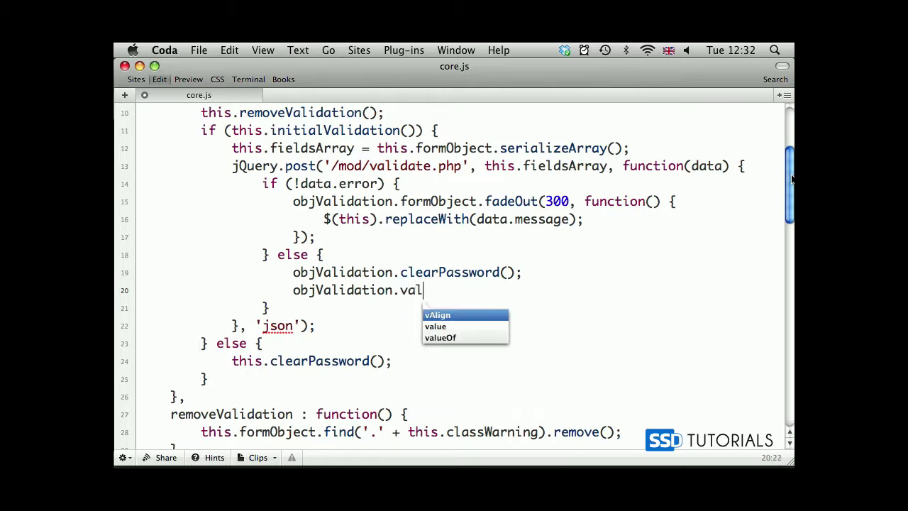
{"action": "type", "text": "idationDisplay"}
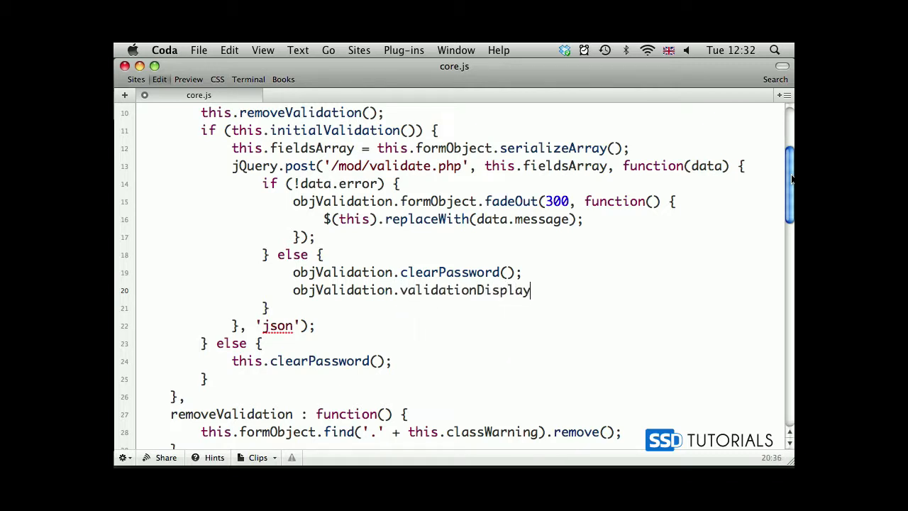
{"action": "type", "text": "(data."}
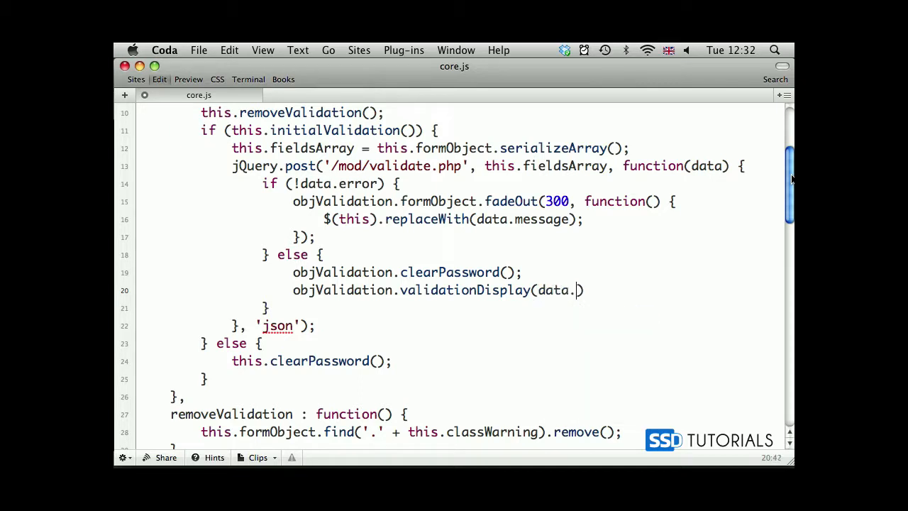
{"action": "type", "text": "validation)"}
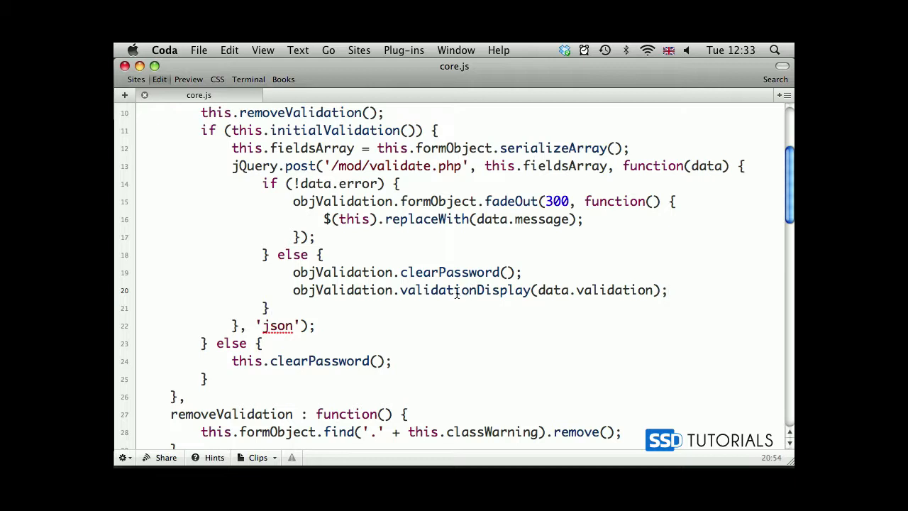
Select the validationDisplay method name on its line.
{"action": "left_click", "coordinate": [667, 289]}
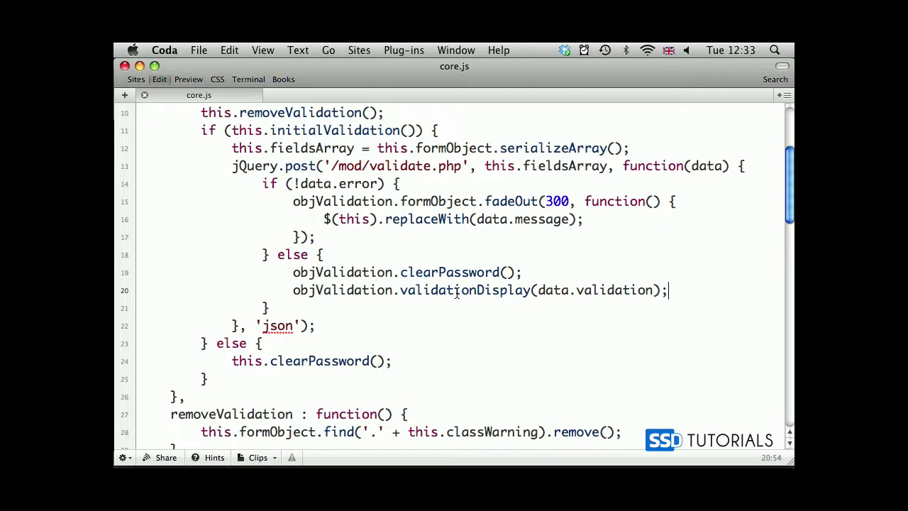
{"action": "double_click", "coordinate": [465, 289]}
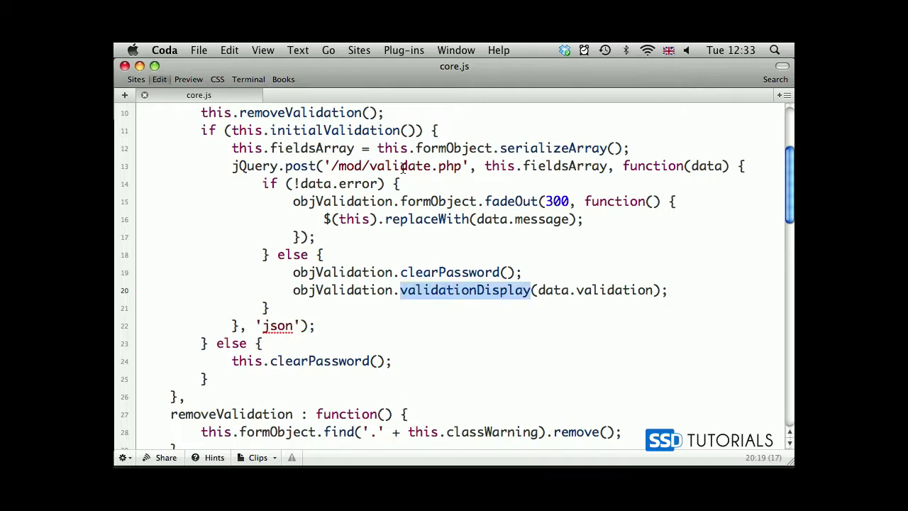